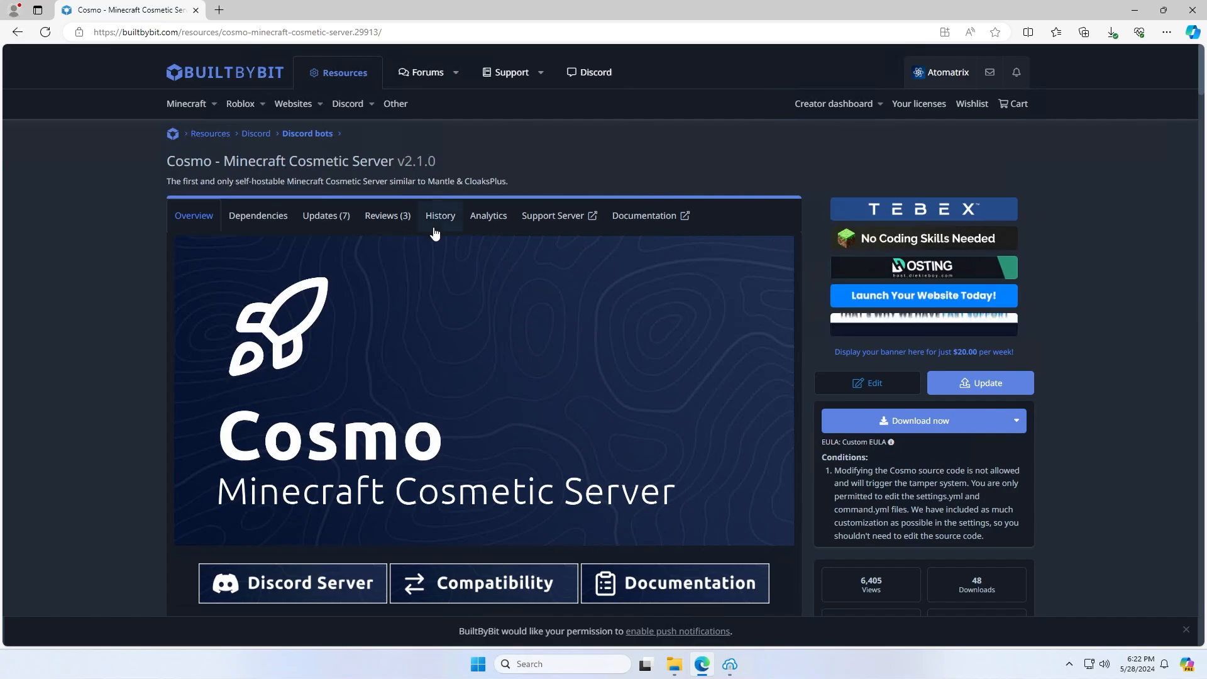
pyautogui.moveTo(744, 158)
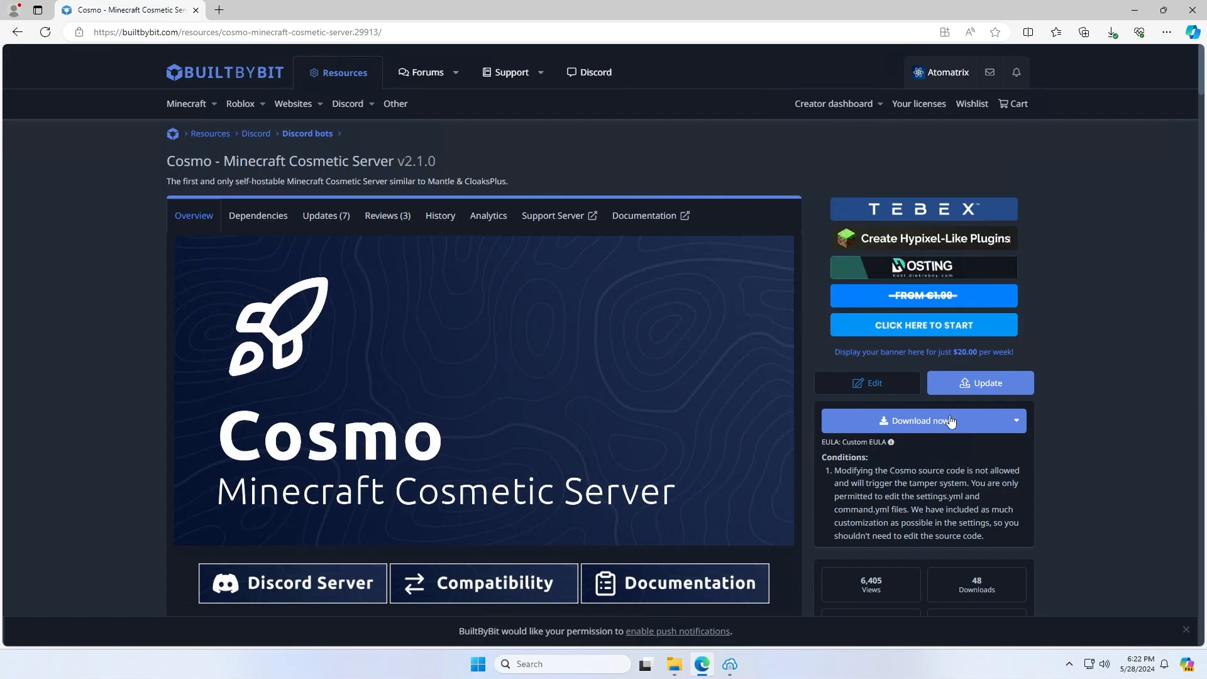
# - Download the API Addon from the Cosmo resource's downloadable addons list
pyautogui.click(1016, 421)
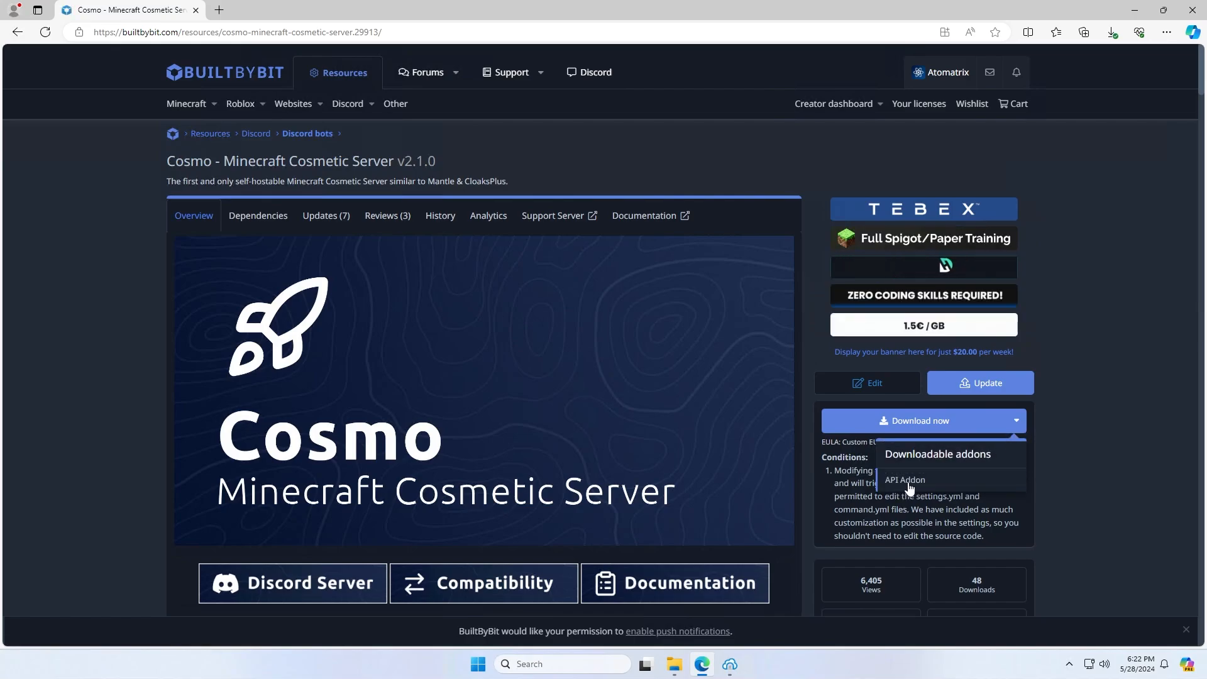
pyautogui.click(904, 479)
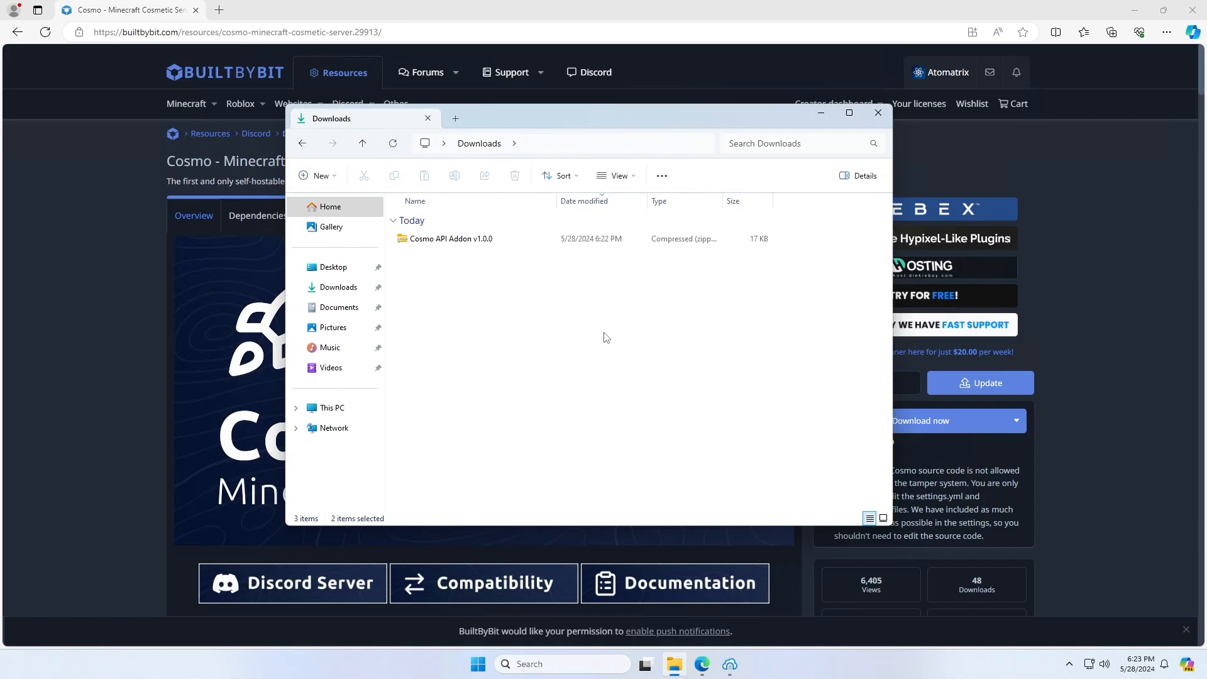
pyautogui.moveTo(446, 265)
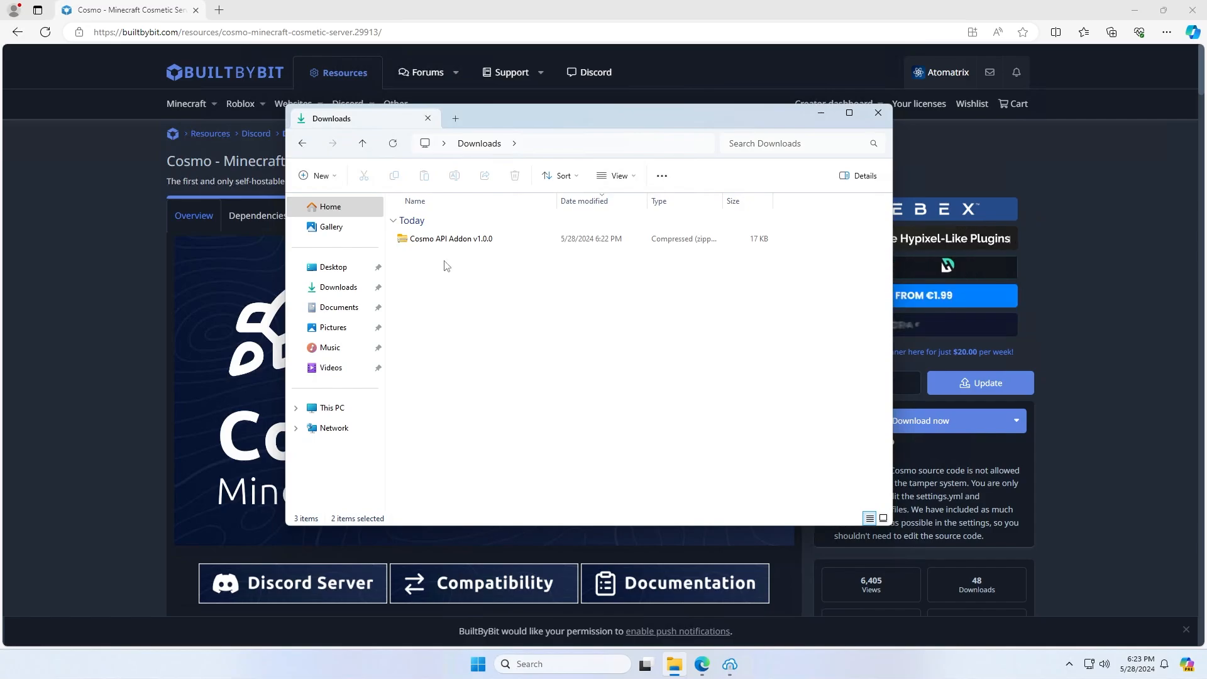
# - Extract the Cosmo API Addon v1.0.0 zip and open the extracted folder
pyautogui.click(450, 239)
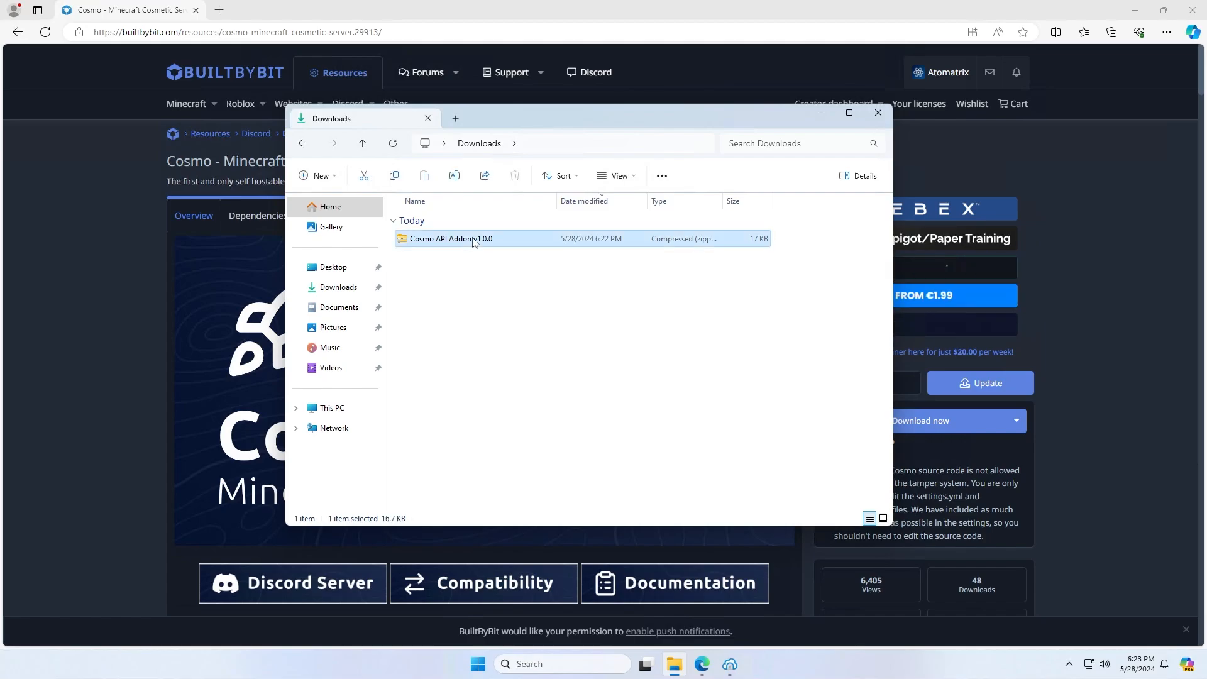
pyautogui.click(681, 176)
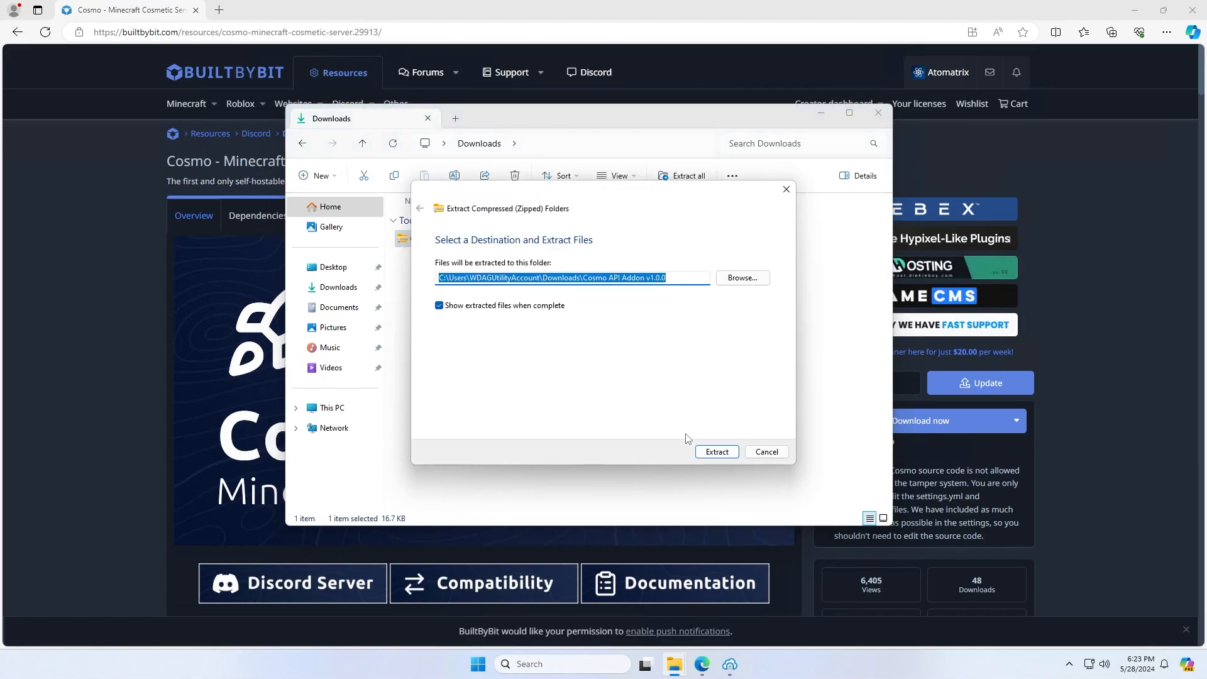
pyautogui.click(716, 452)
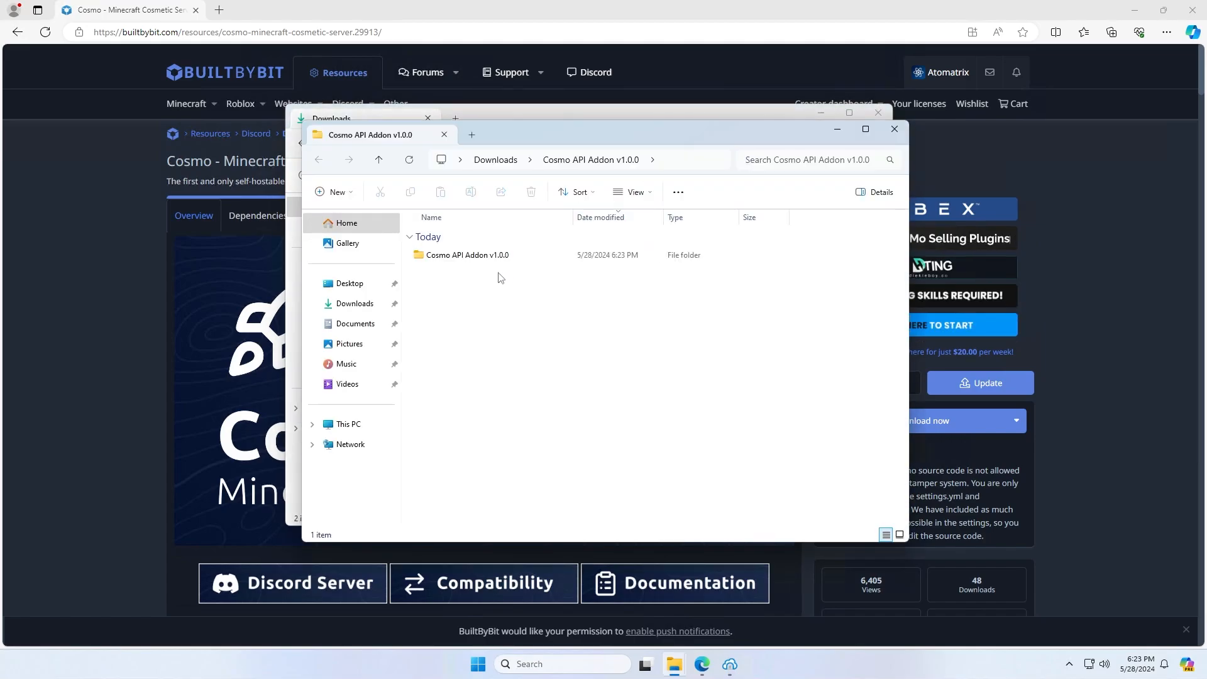
pyautogui.doubleClick(466, 255)
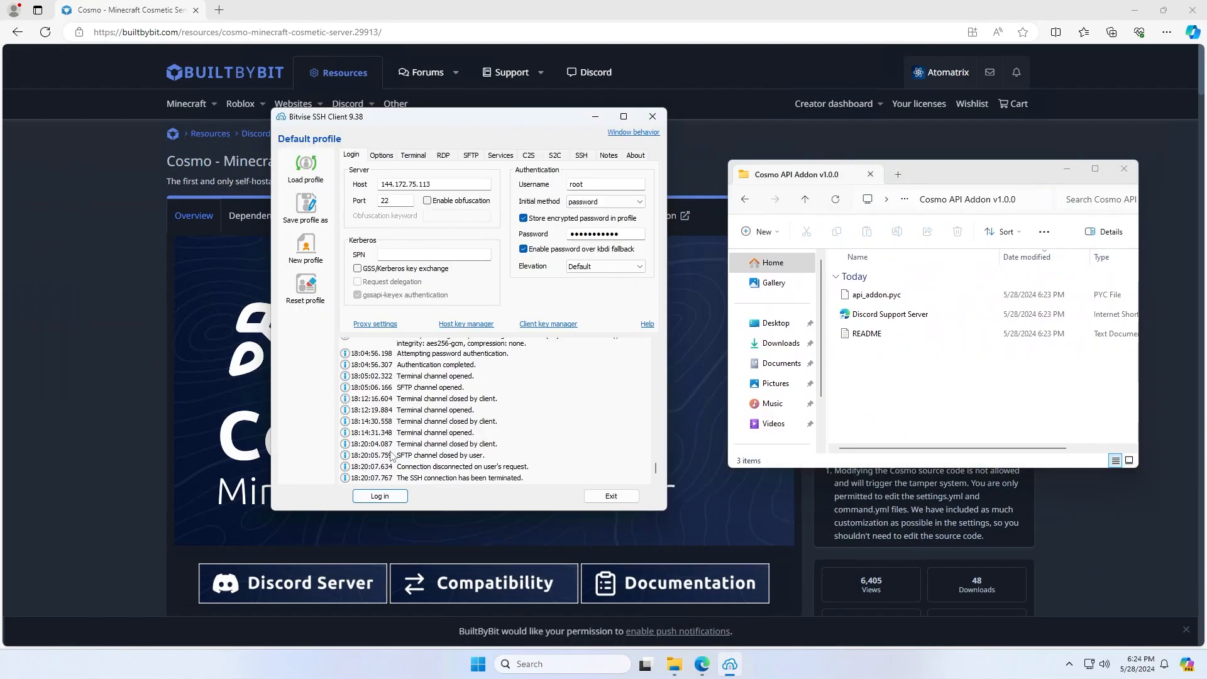
# - Log in to the server and open /root/cosmo/modules in a new SFTP window
pyautogui.click(378, 495)
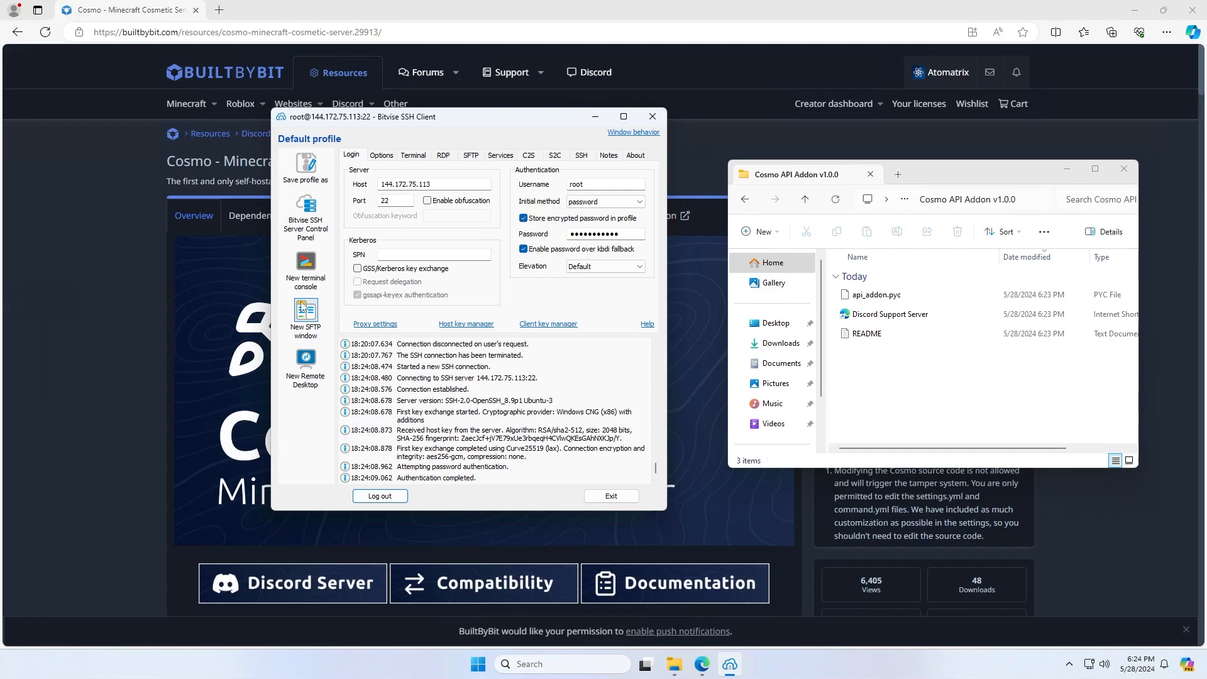
pyautogui.click(305, 316)
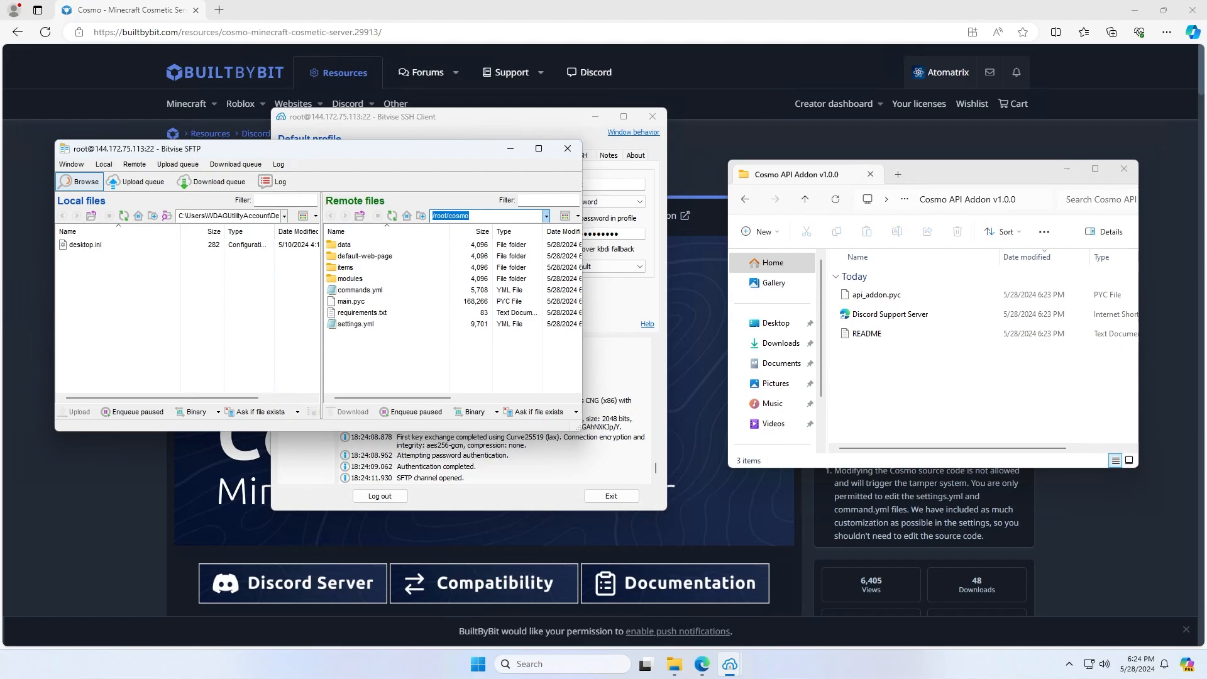
pyautogui.doubleClick(350, 278)
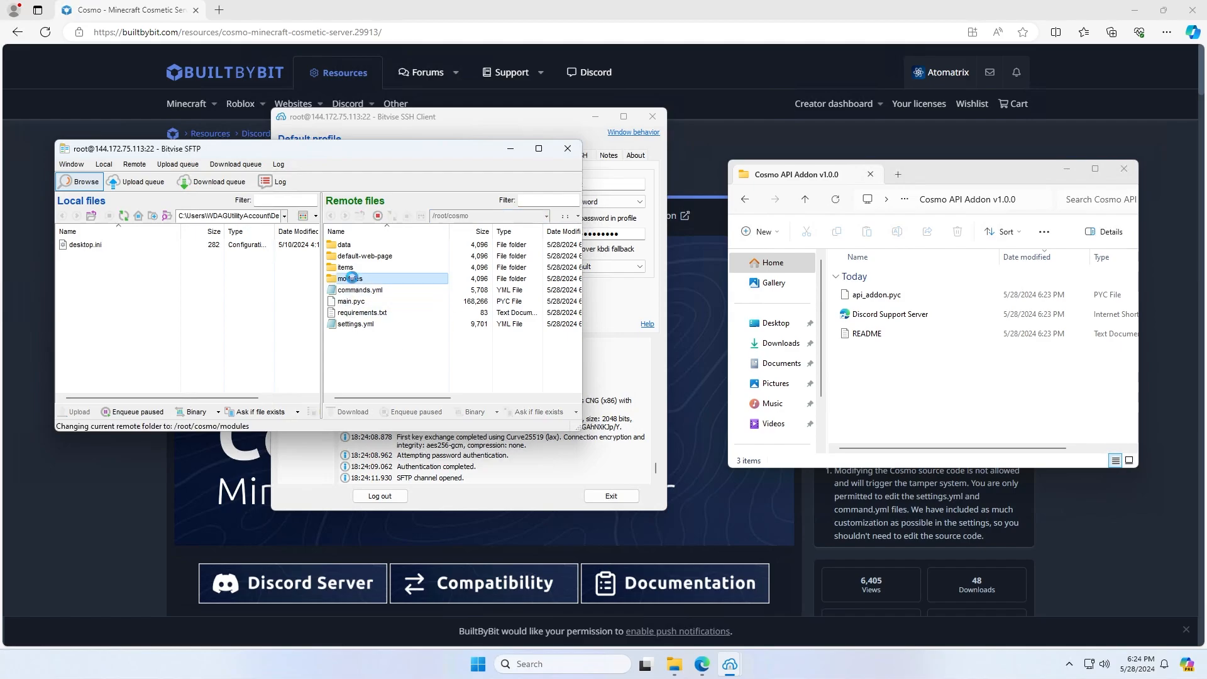
pyautogui.doubleClick(350, 278)
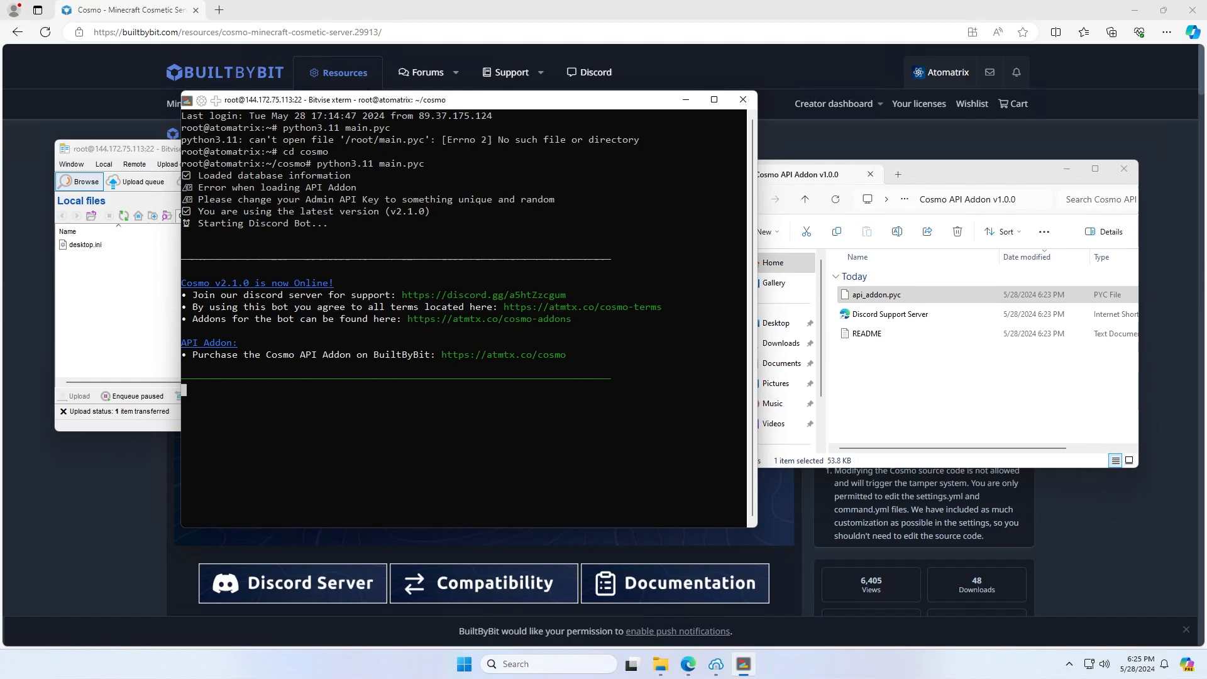
# - Stop the running Cosmo bot after the API Addon load error
pyautogui.press('ctrl+c')
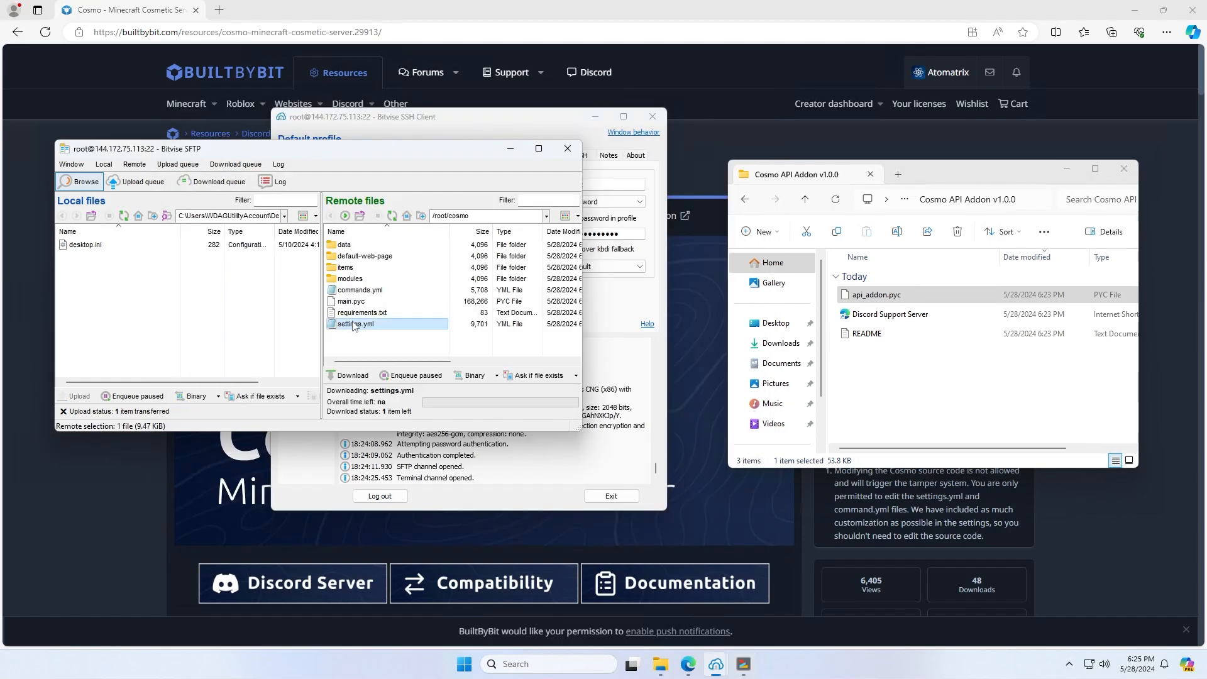
pyautogui.doubleClick(356, 323)
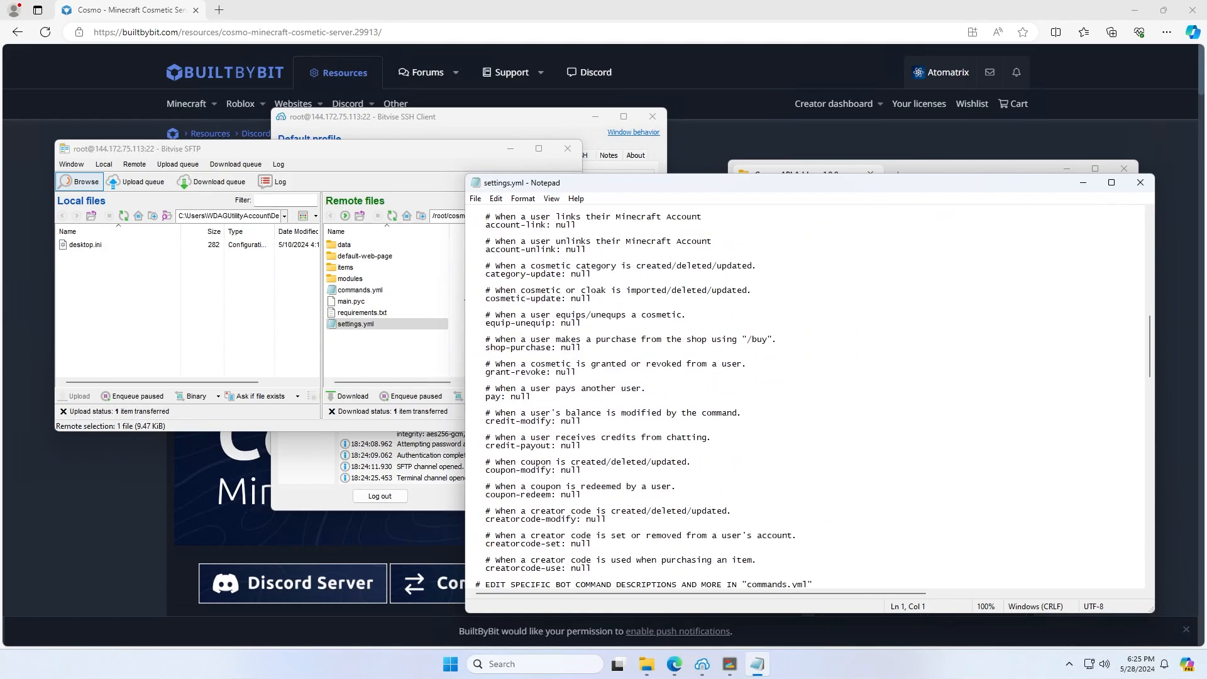
pyautogui.scroll(-3)
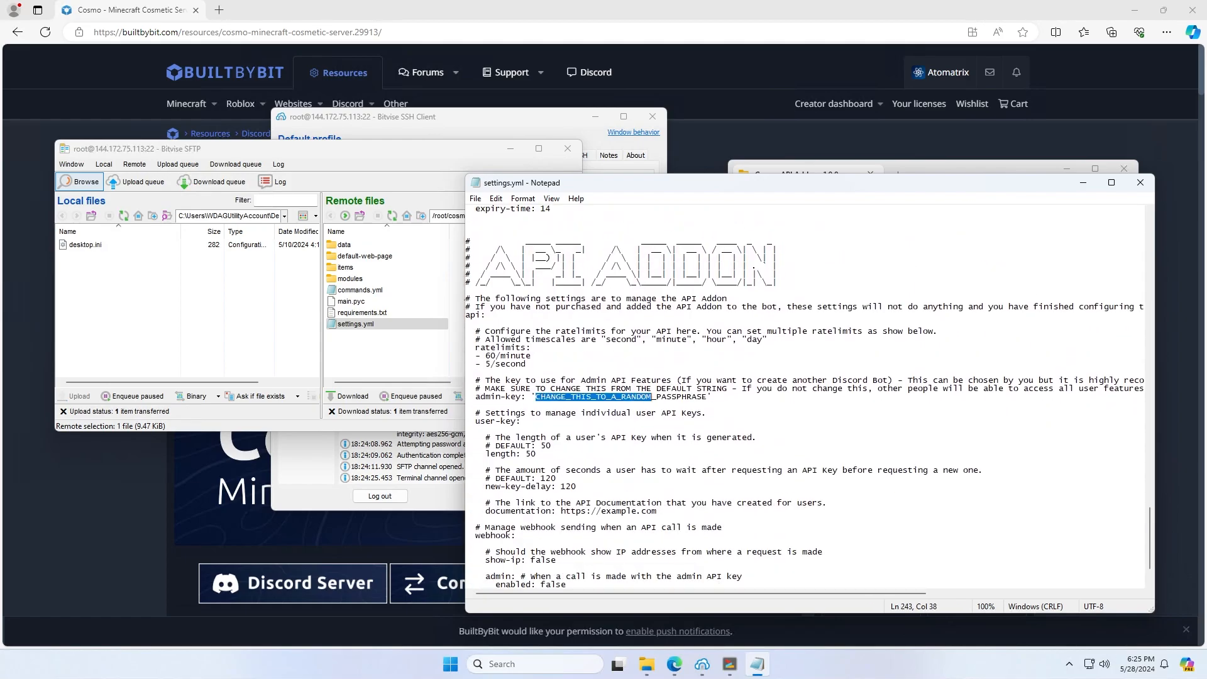
pyautogui.write("A'")
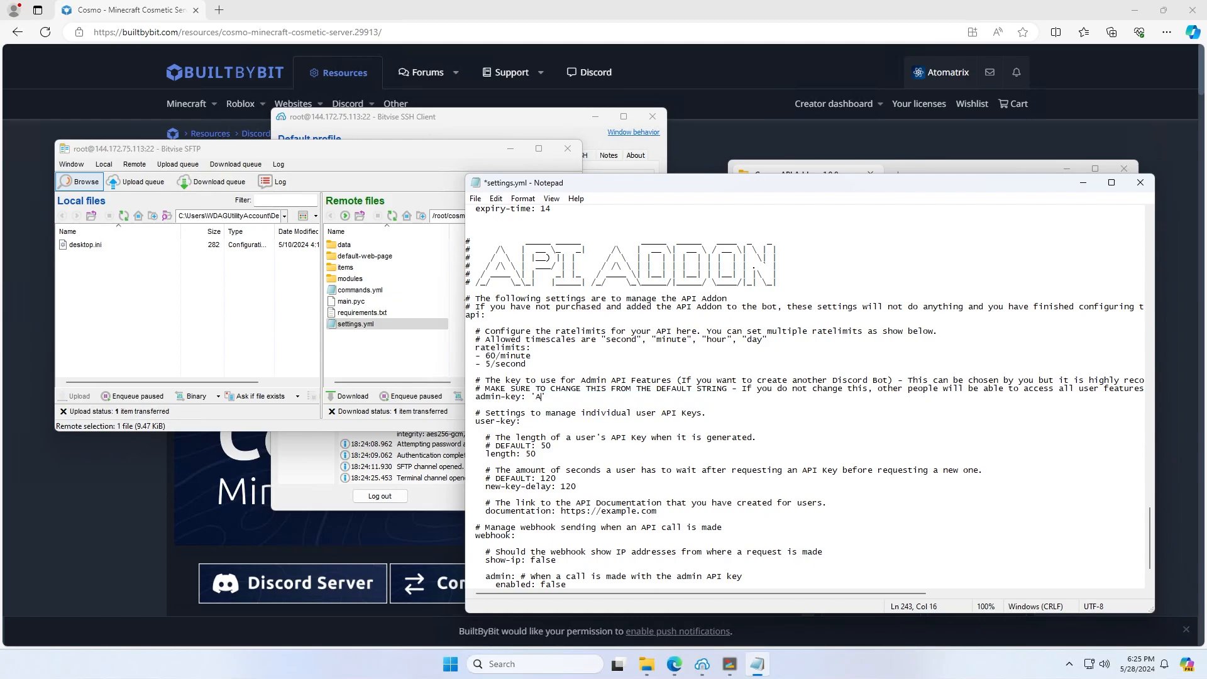
pyautogui.write('BCDEFG')
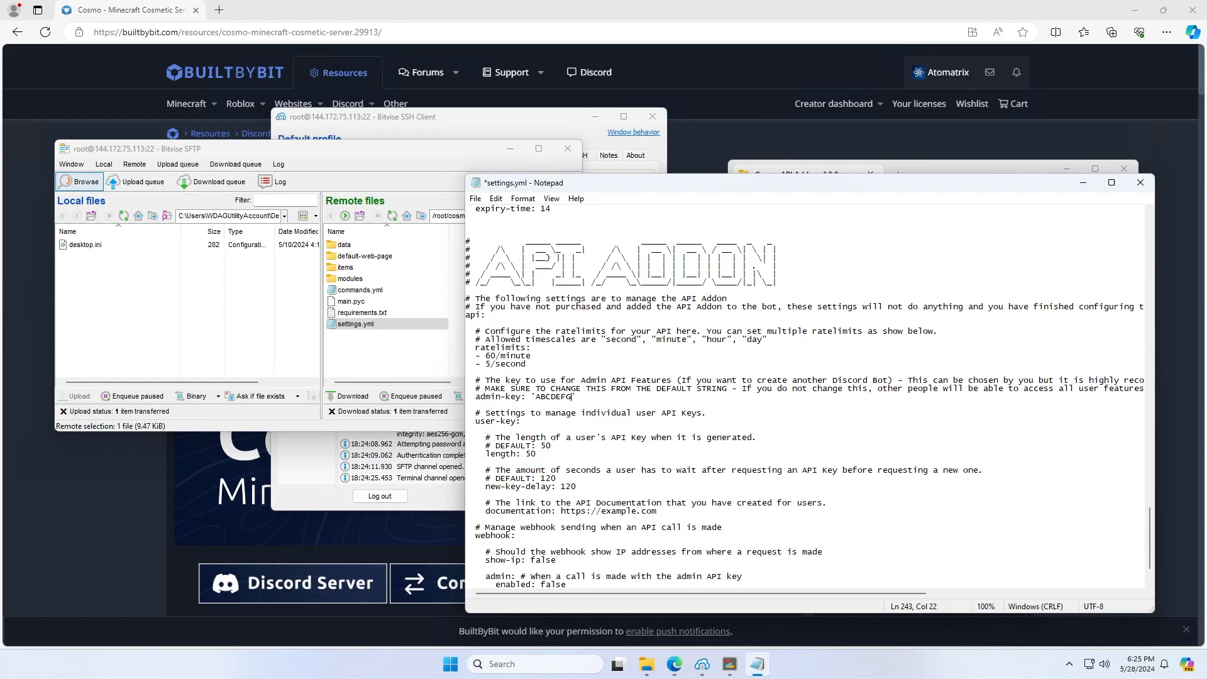
pyautogui.click(1140, 182)
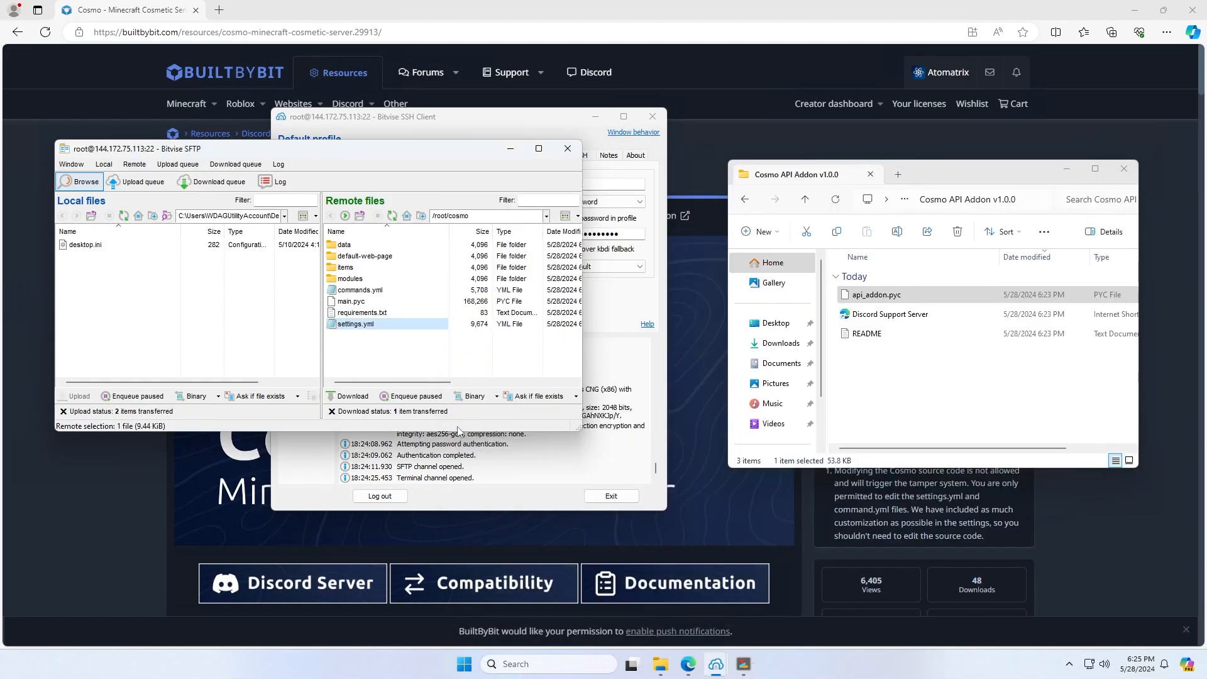
pyautogui.moveTo(419, 123)
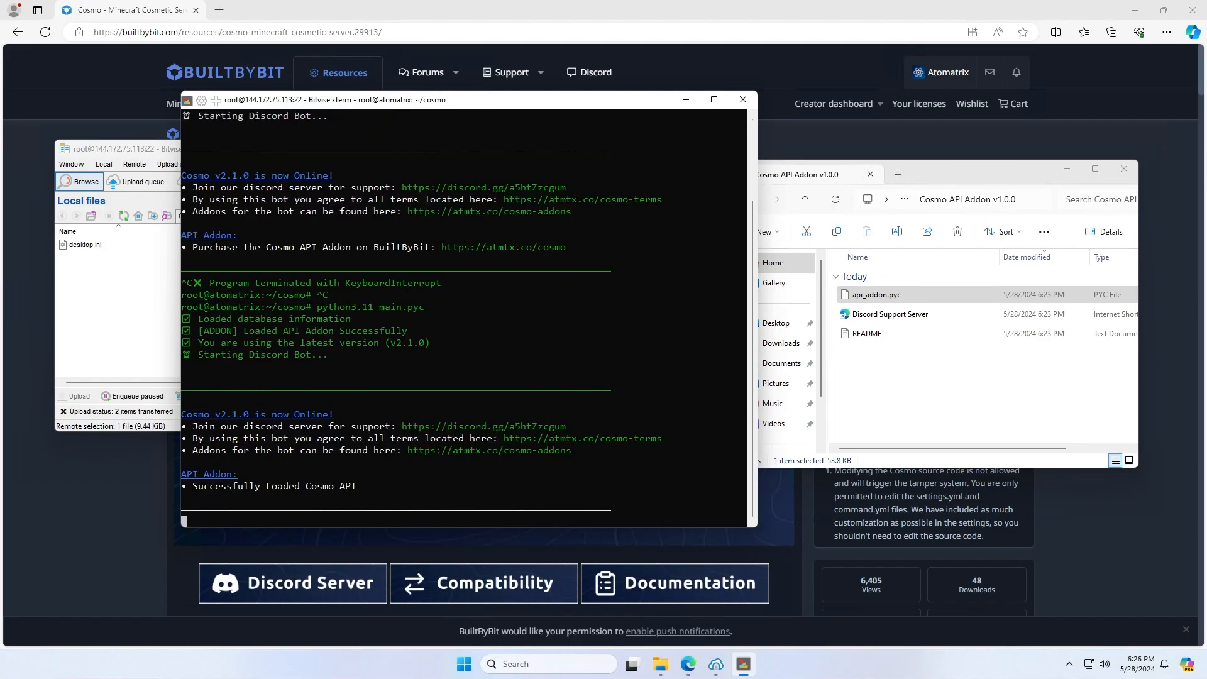
# - Open the Endpoints docs and scroll from user information to equipping cosmetics
pyautogui.click(281, 10)
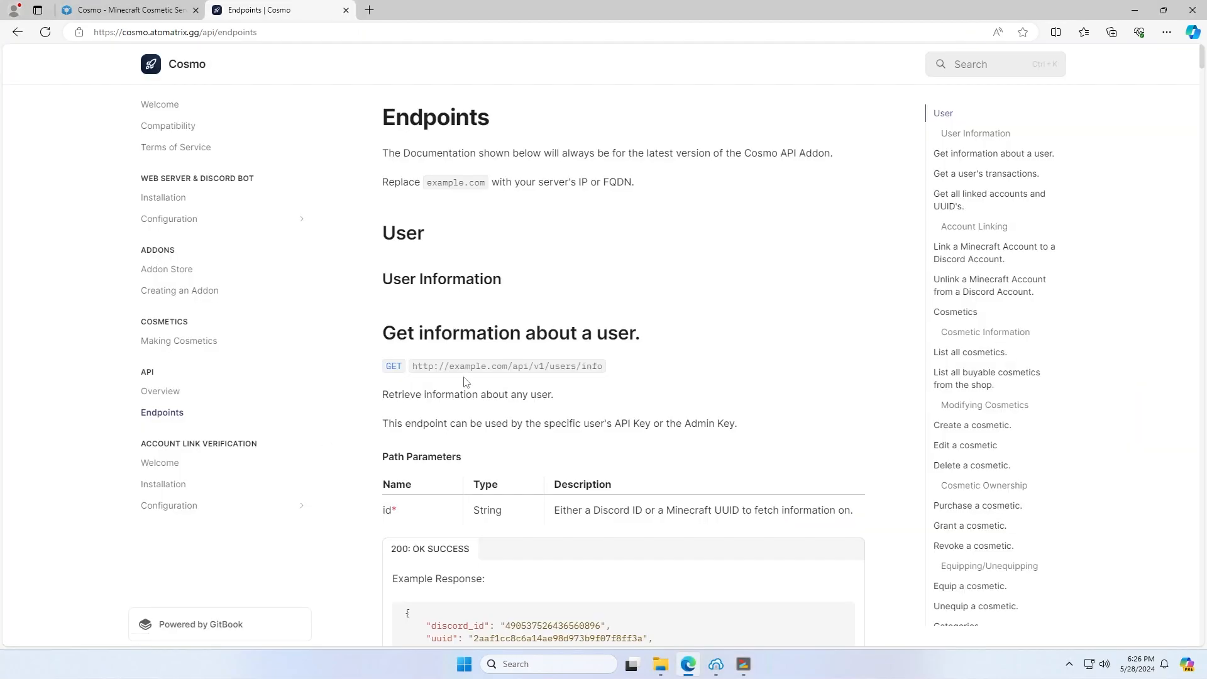
pyautogui.scroll(-3)
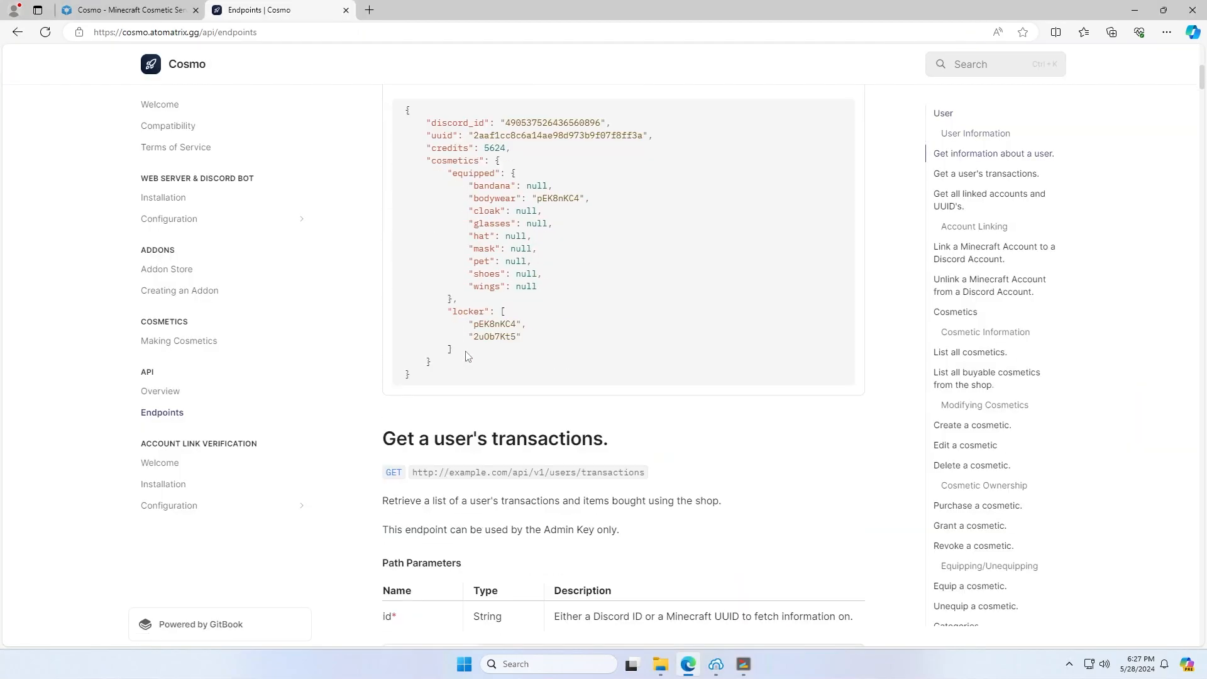
pyautogui.scroll(-3)
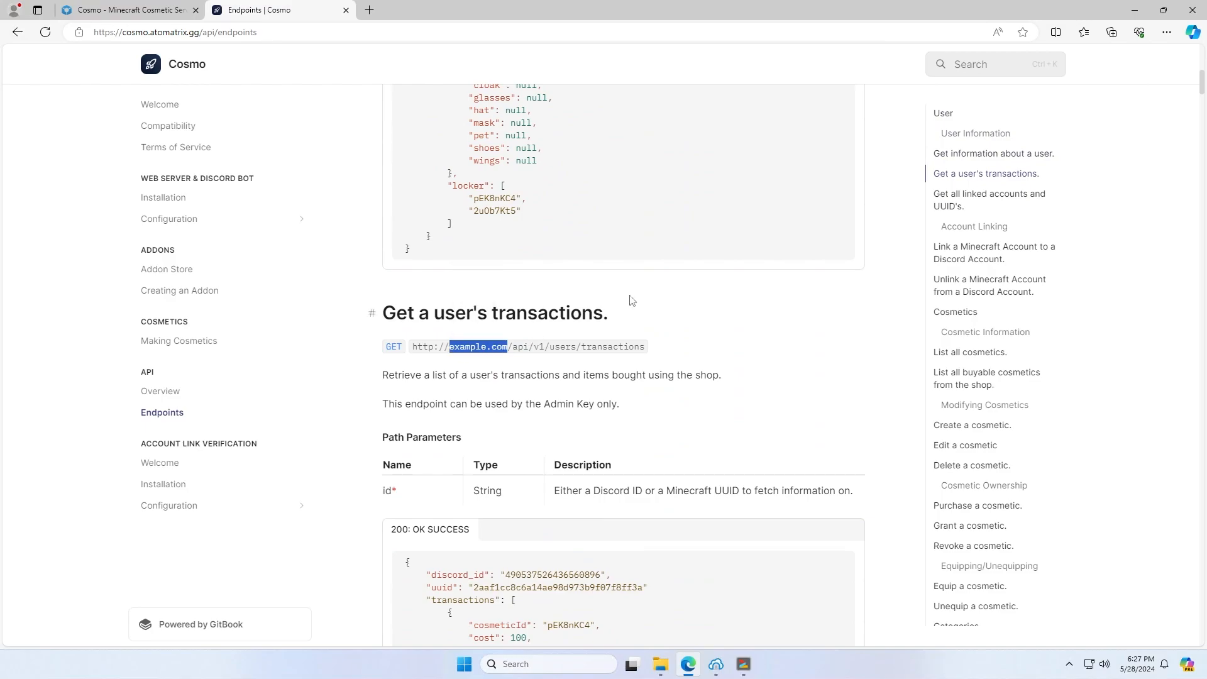
pyautogui.moveTo(175, 148)
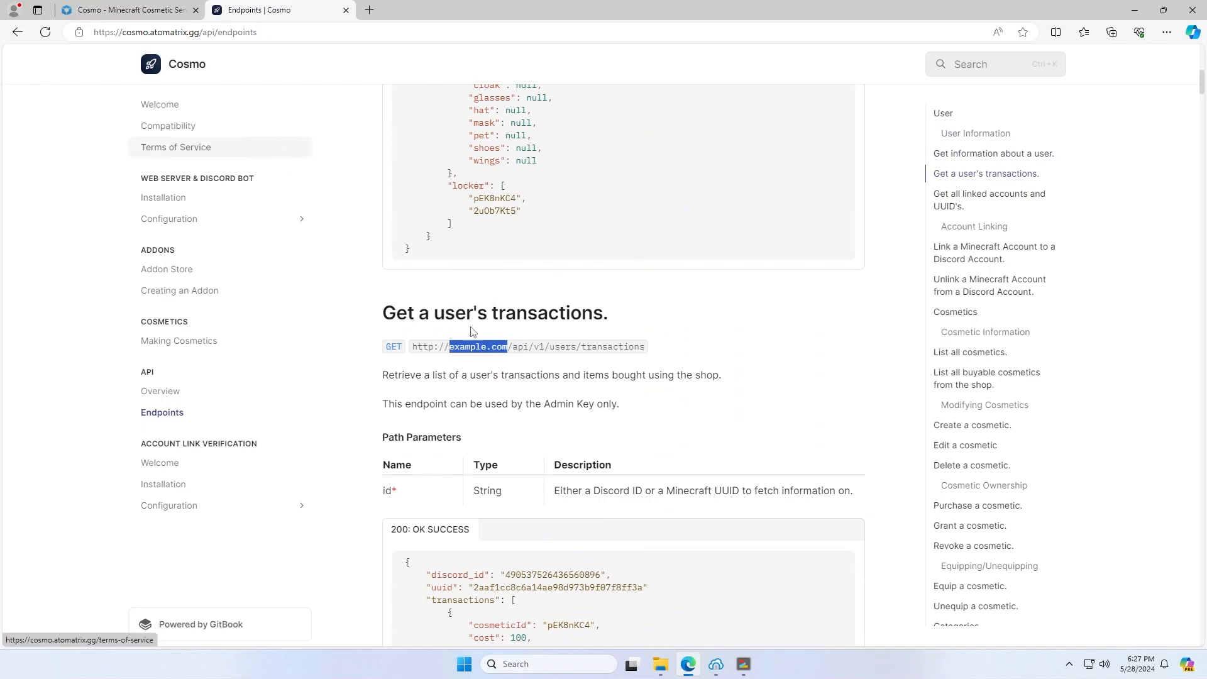
pyautogui.scroll(-3)
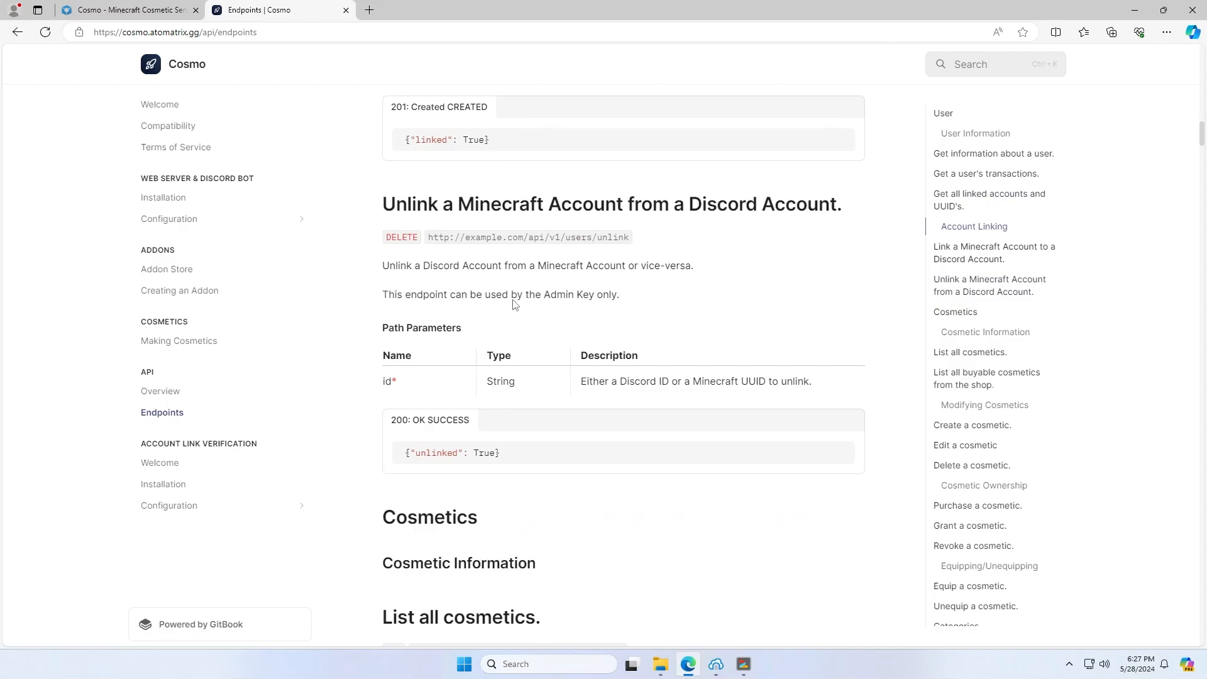
pyautogui.scroll(-3)
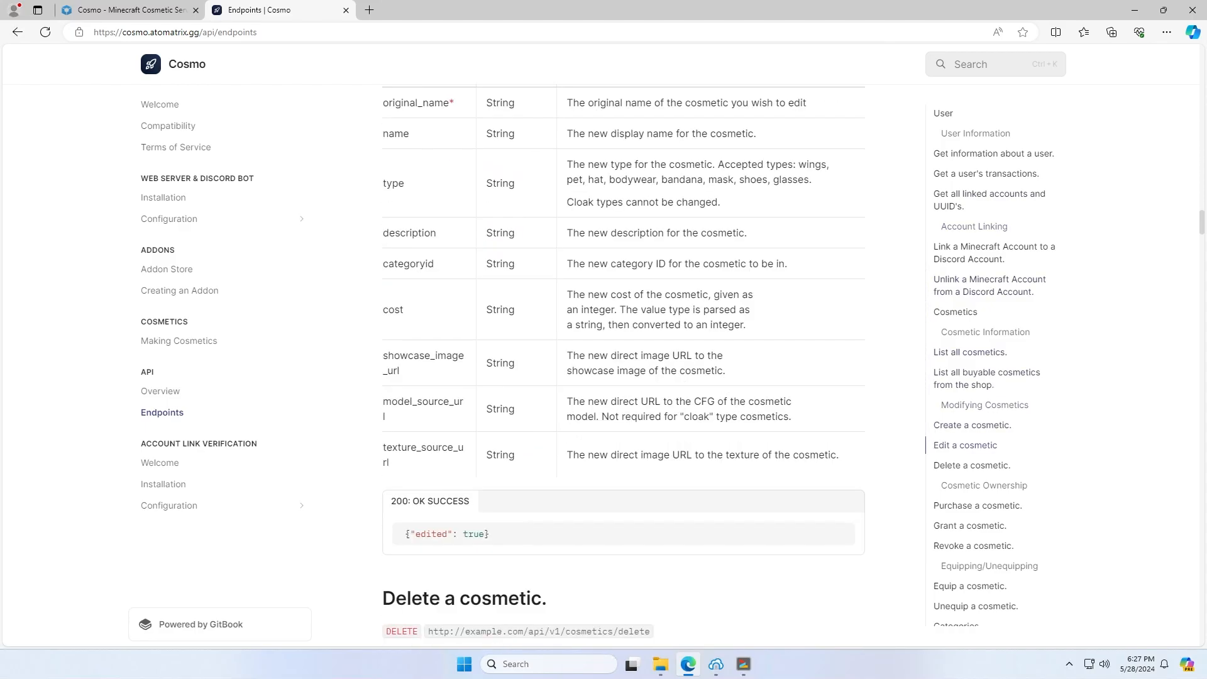
pyautogui.scroll(-3)
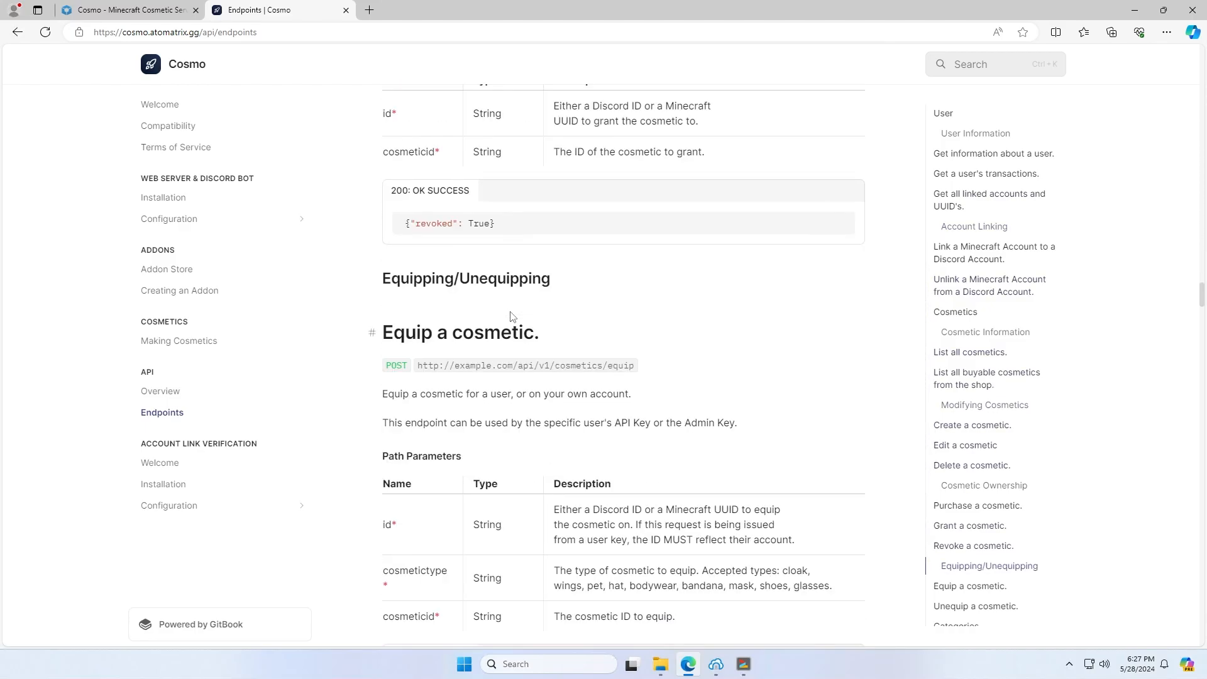